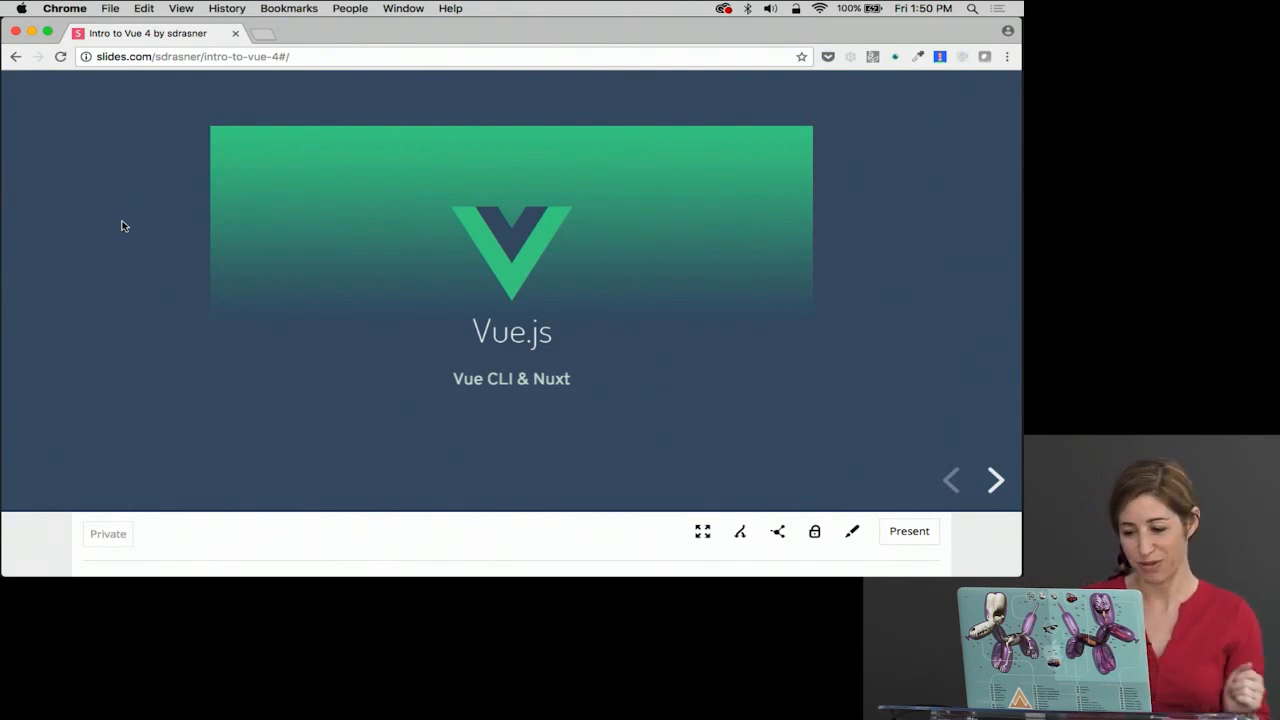
Step: Advance from the Vue.js title slide to the WHY? build-process slide
left_click(996, 480)
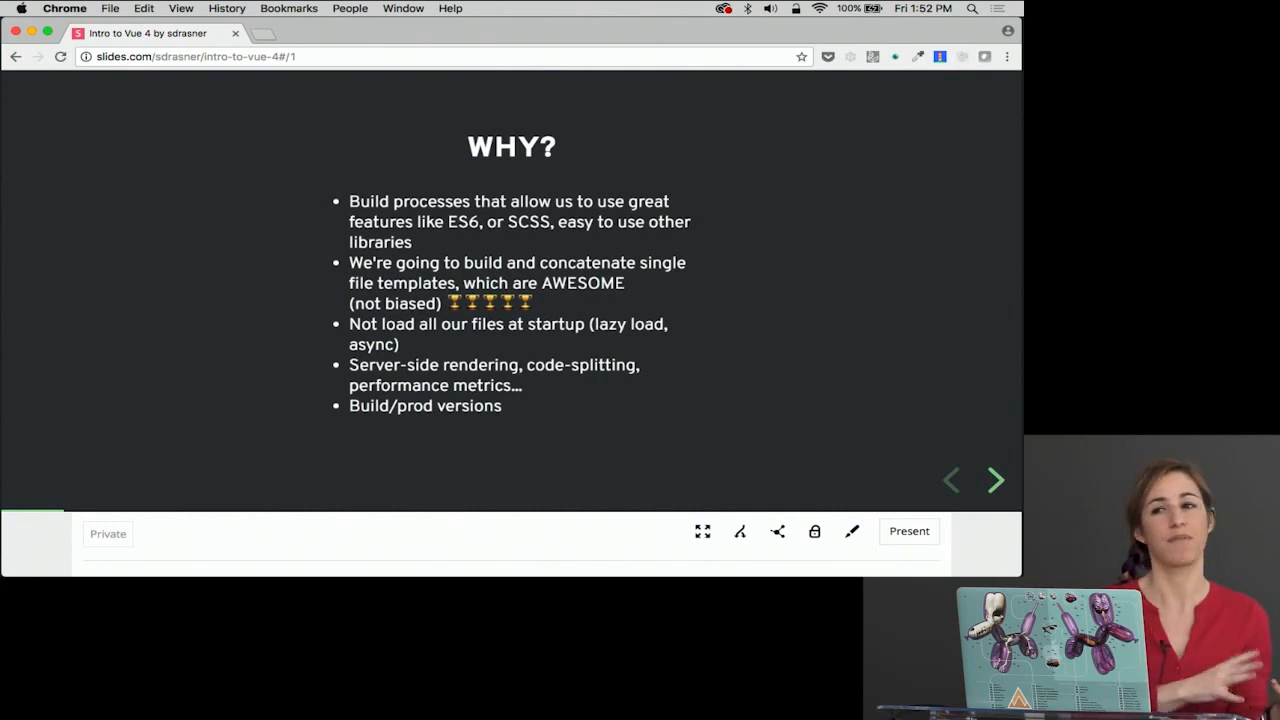
Step: Advance to the vue-cli install slide and highlight the npm install -g vue-cli command
left_click(996, 480)
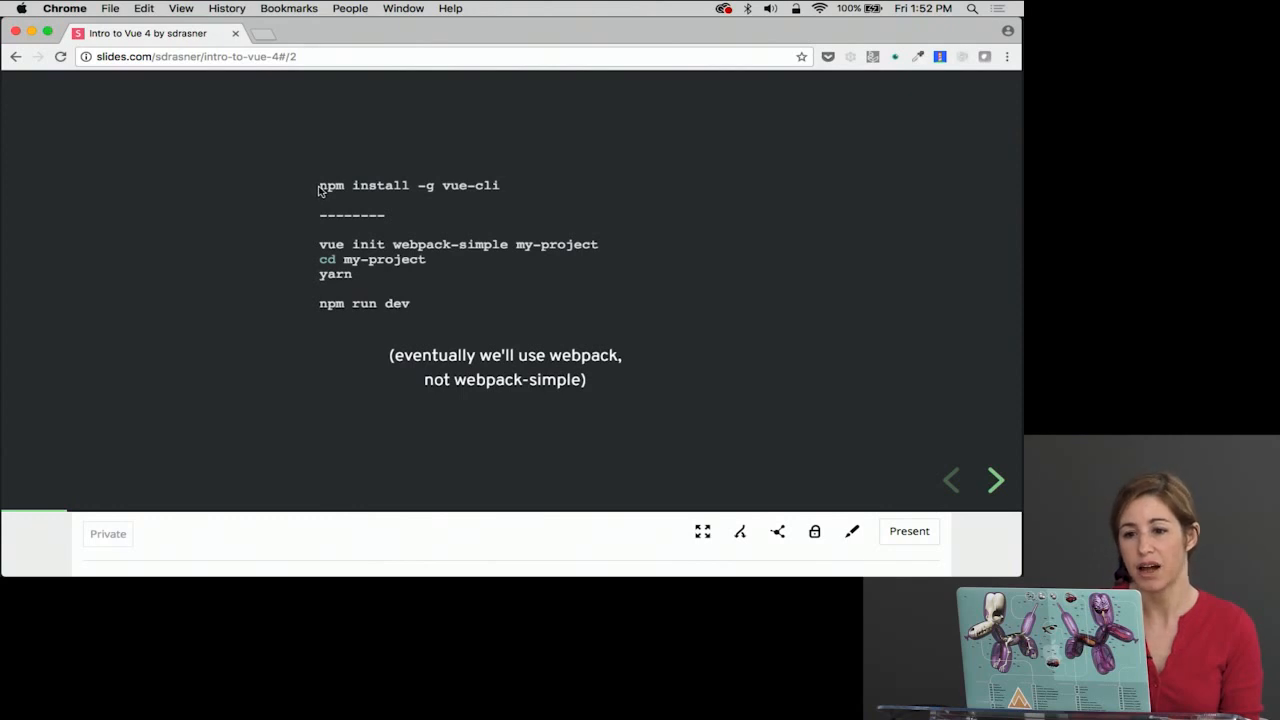
double_click(428, 184)
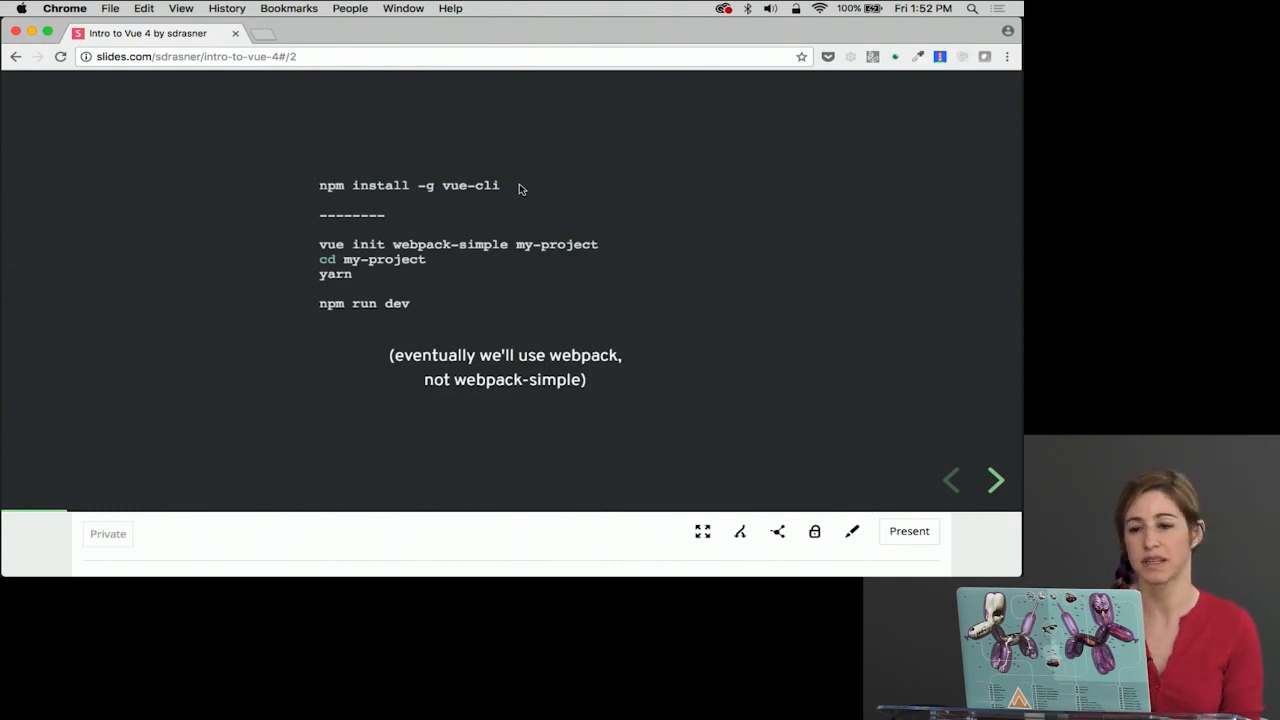
left_click_drag(320, 184, 500, 184)
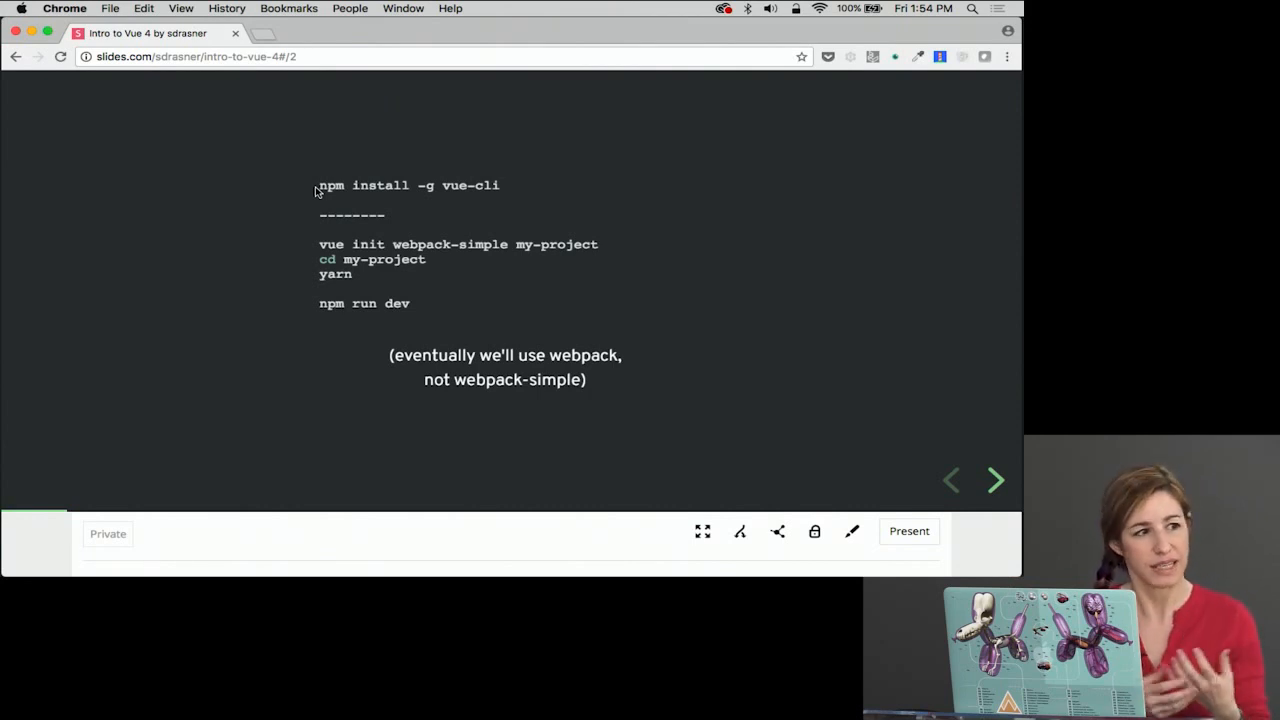
Step: Advance to the Single File Templates slide and highlight its template section
left_click(994, 480)
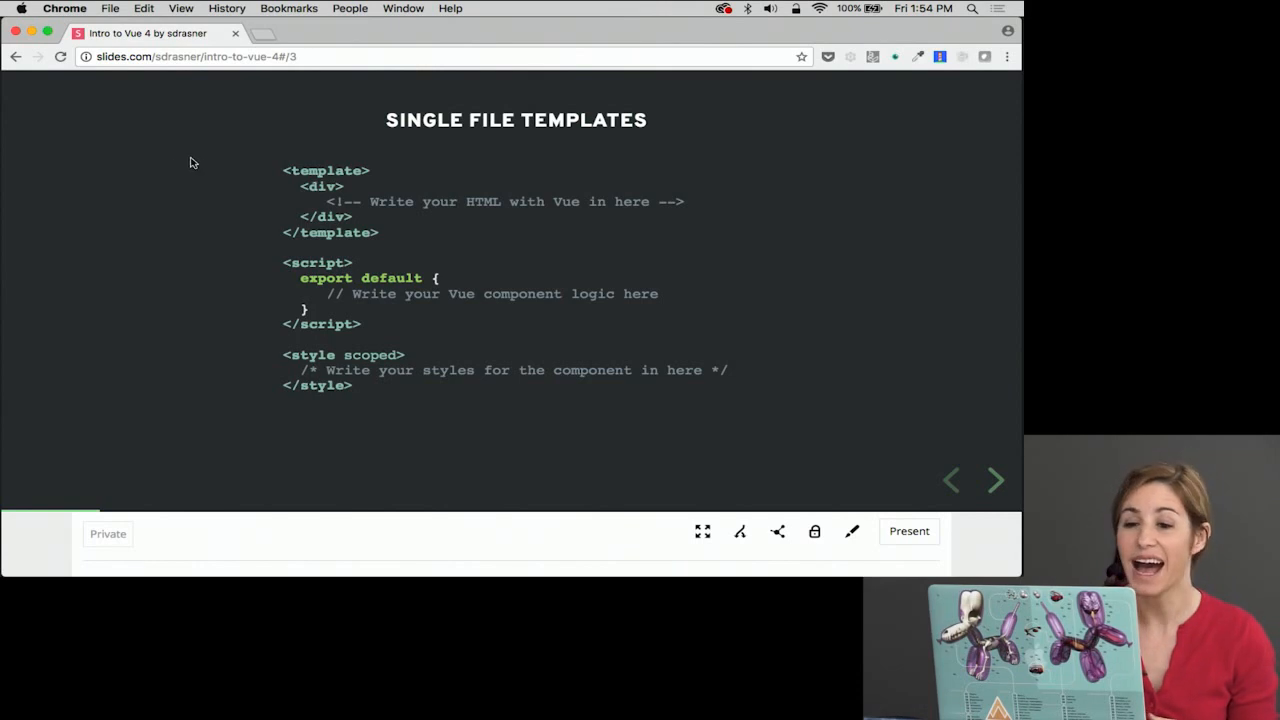
left_click_drag(284, 170, 400, 232)
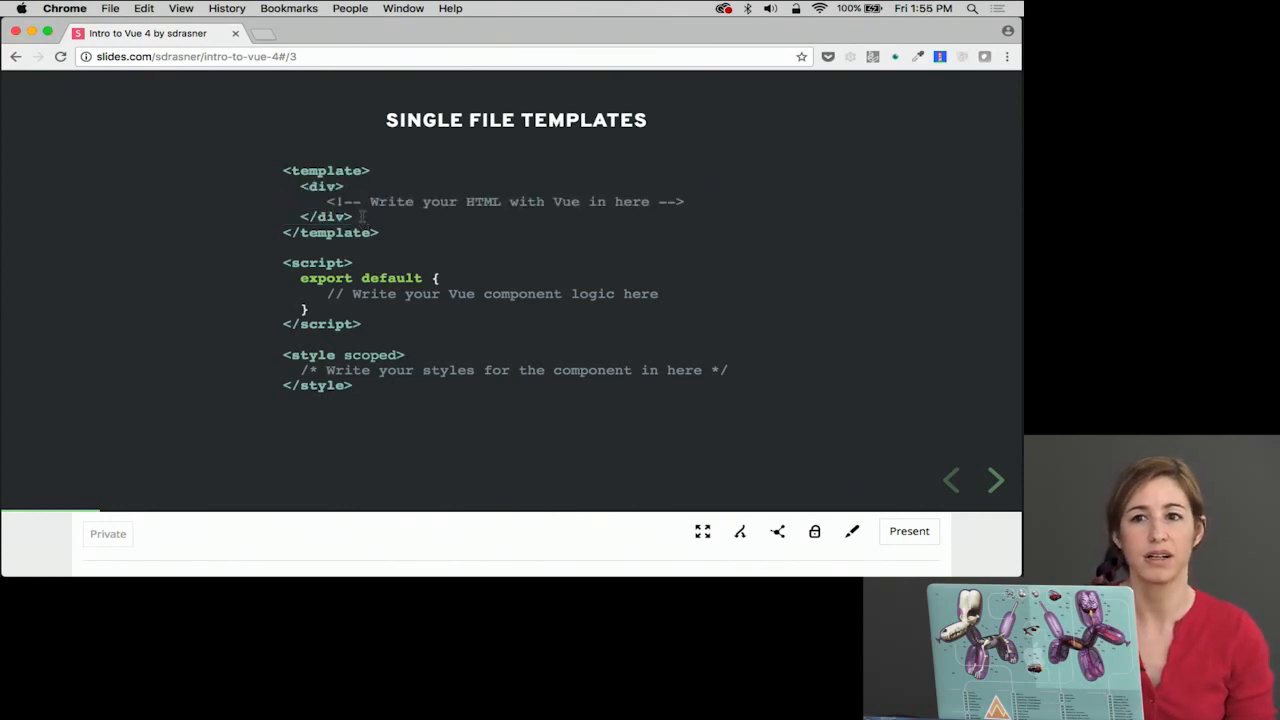
mouse_move(364, 222)
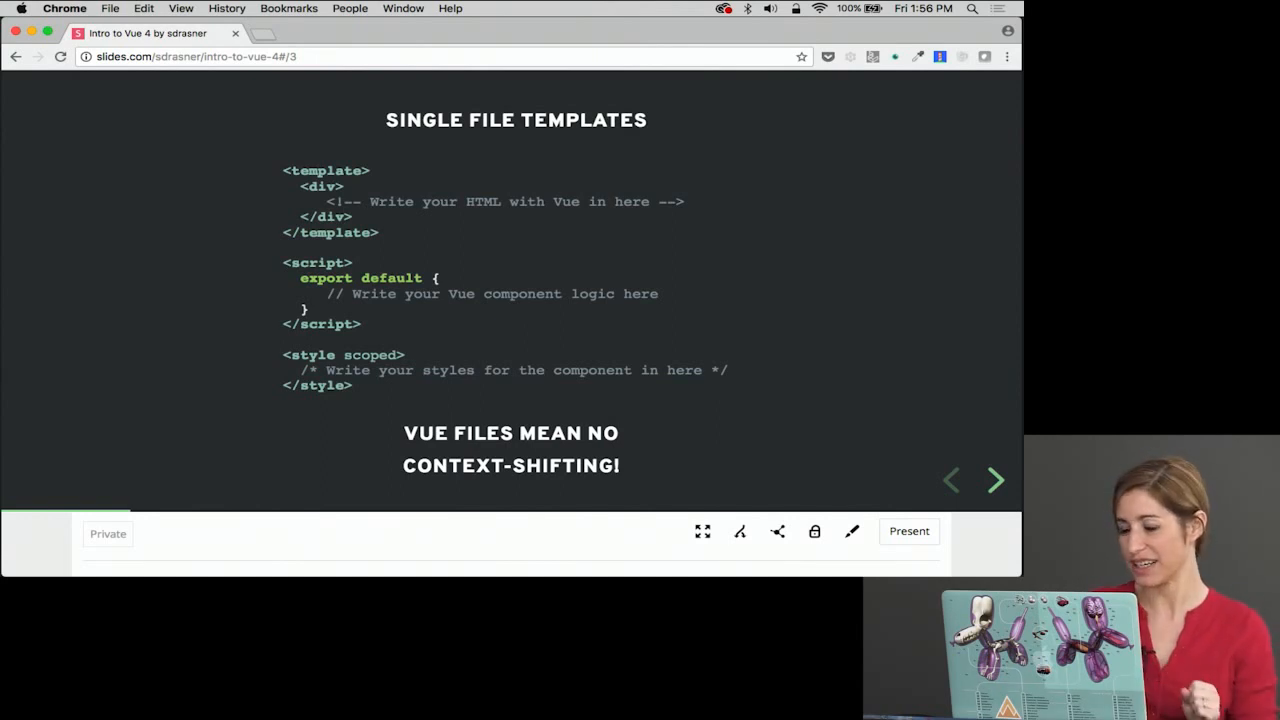
Step: Advance to the New.vue import slide, highlight the components block, then clear the highlight
left_click(996, 480)
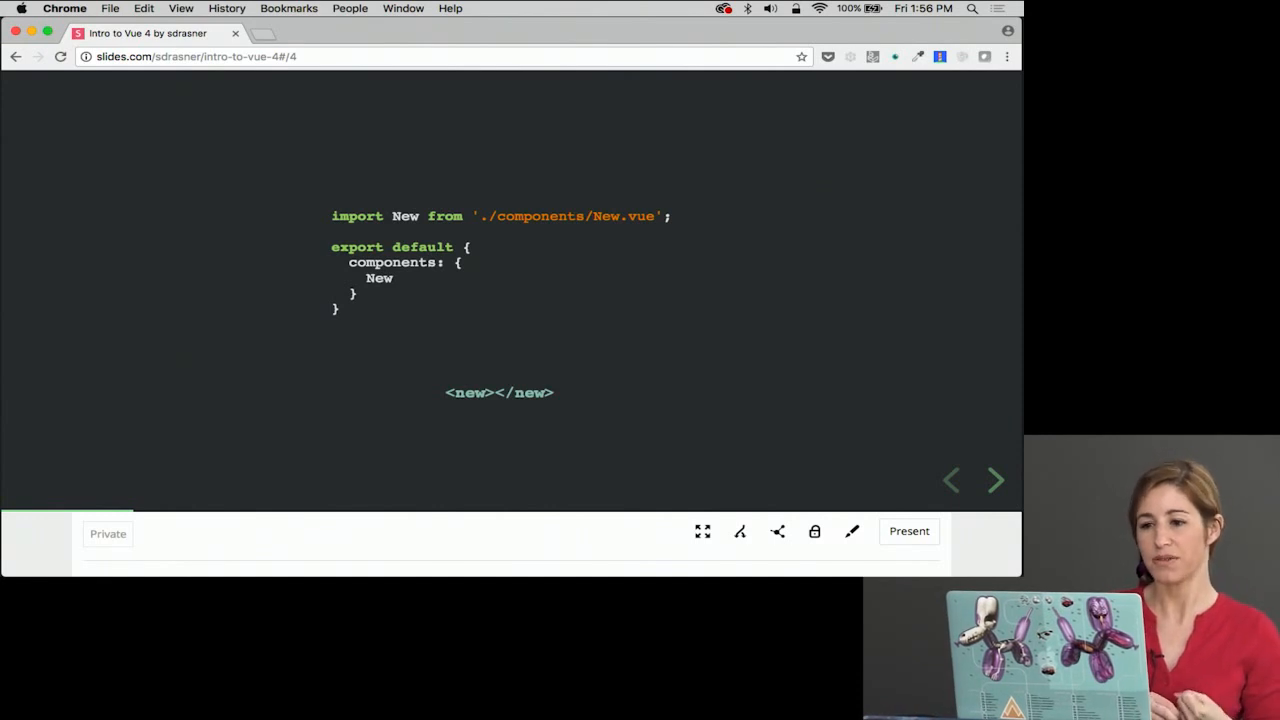
mouse_move(308, 308)
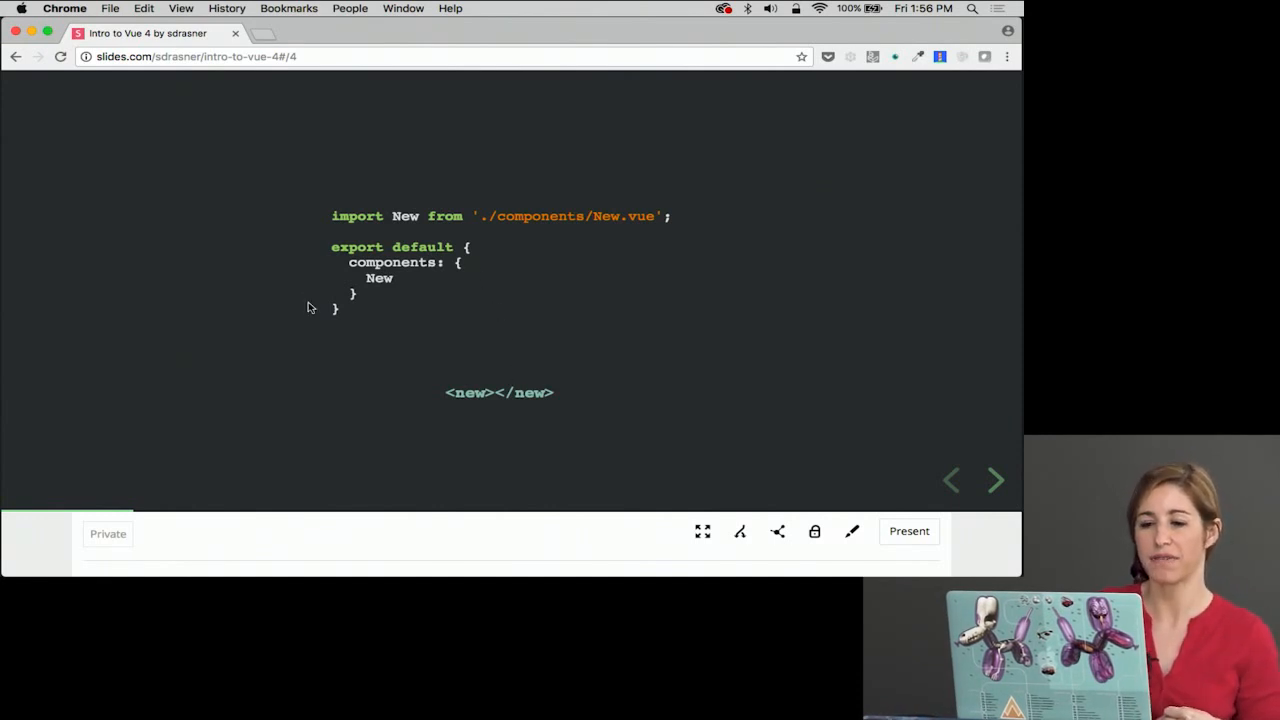
mouse_move(536, 312)
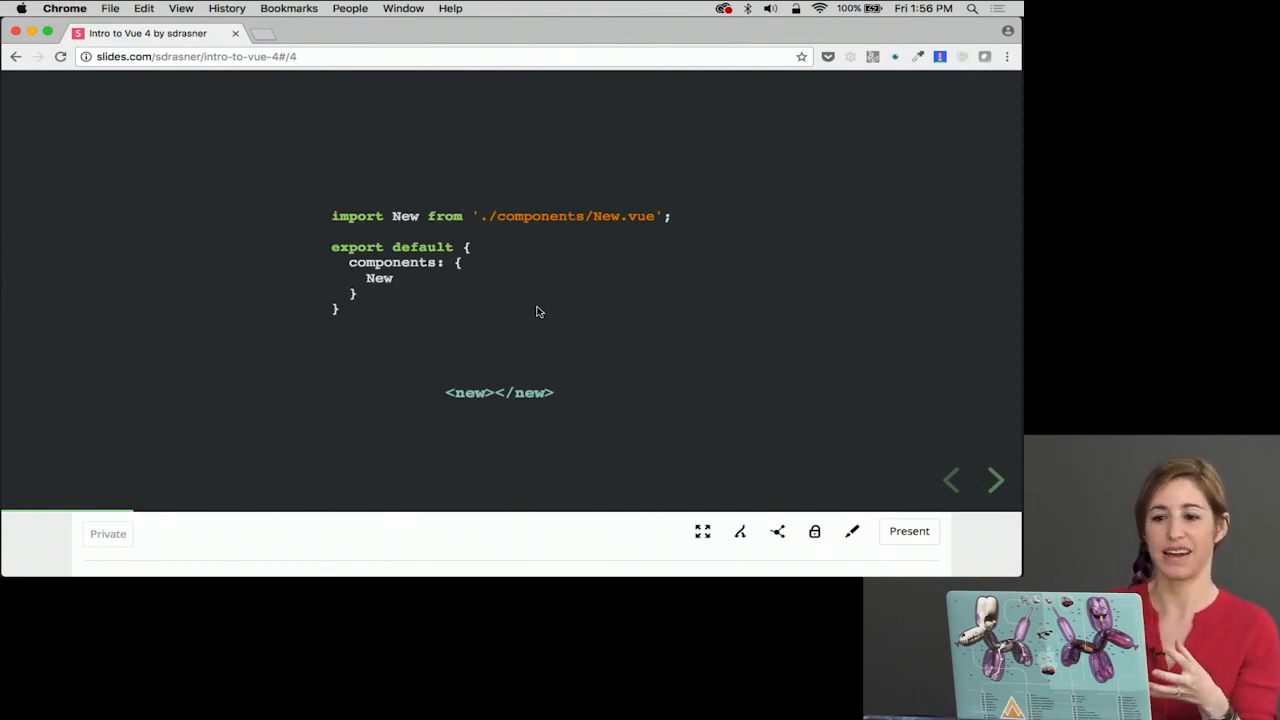
left_click_drag(348, 262, 356, 292)
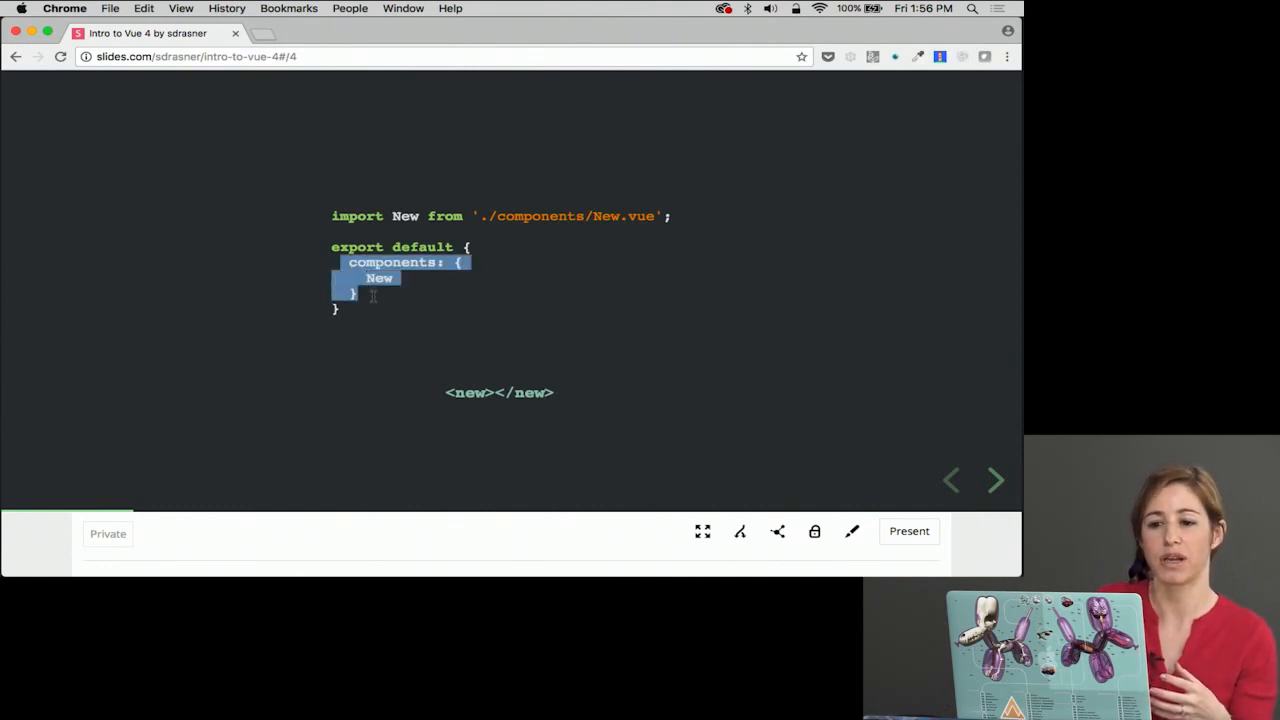
left_click(460, 424)
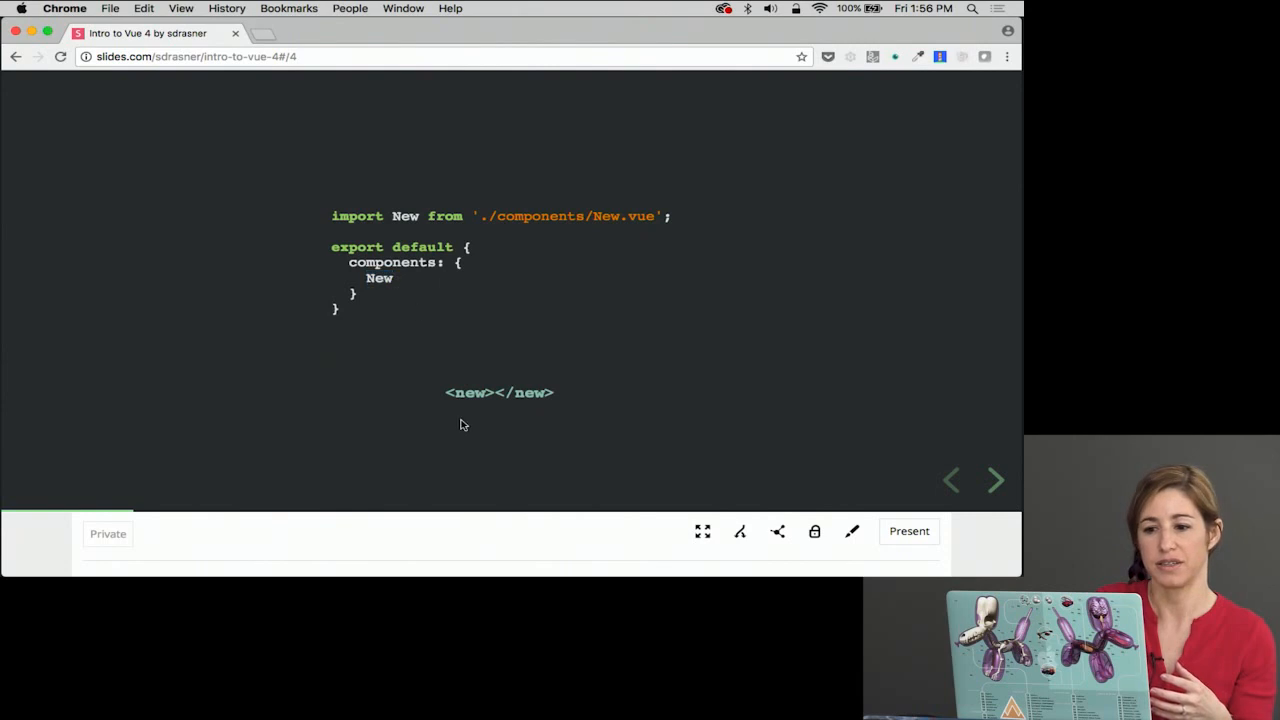
mouse_move(568, 392)
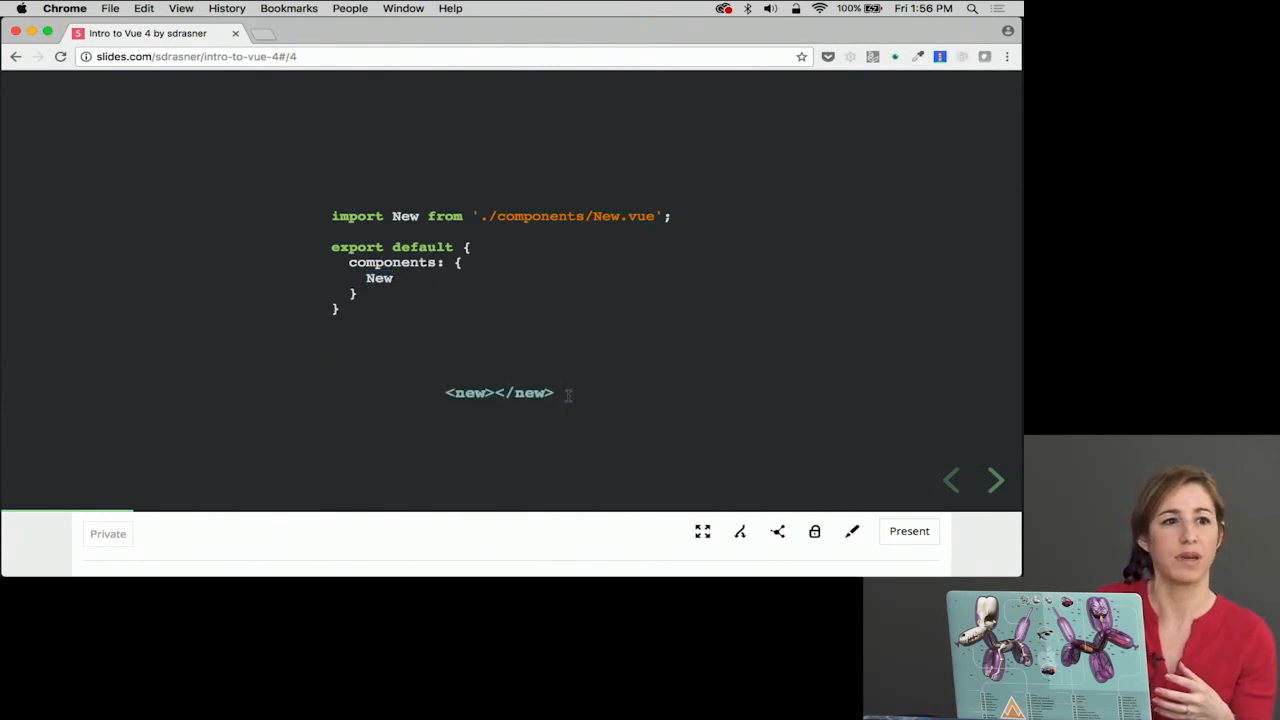